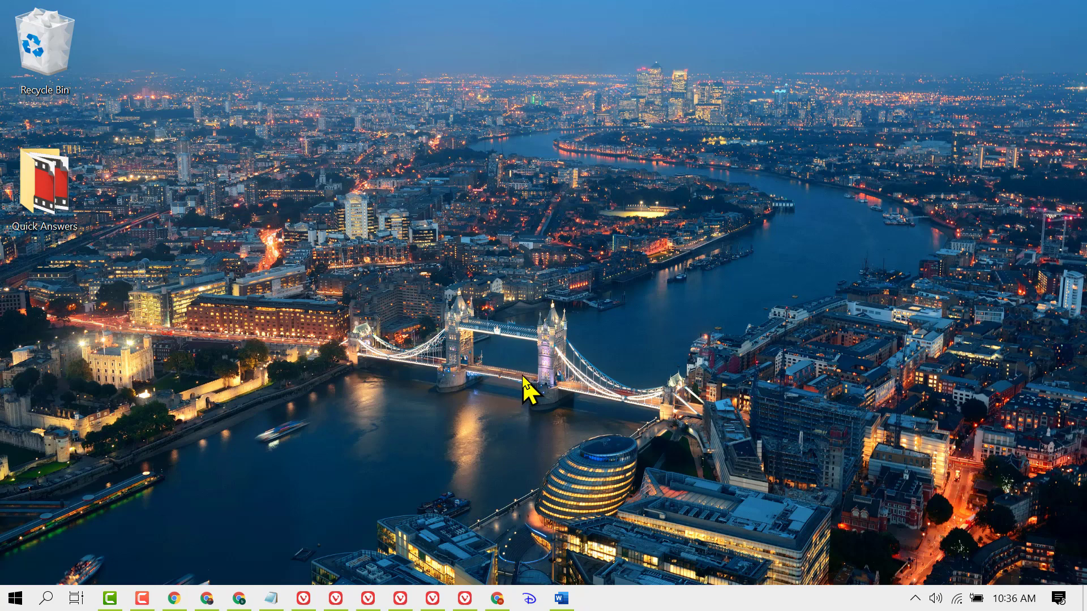
mouse_move(501, 599)
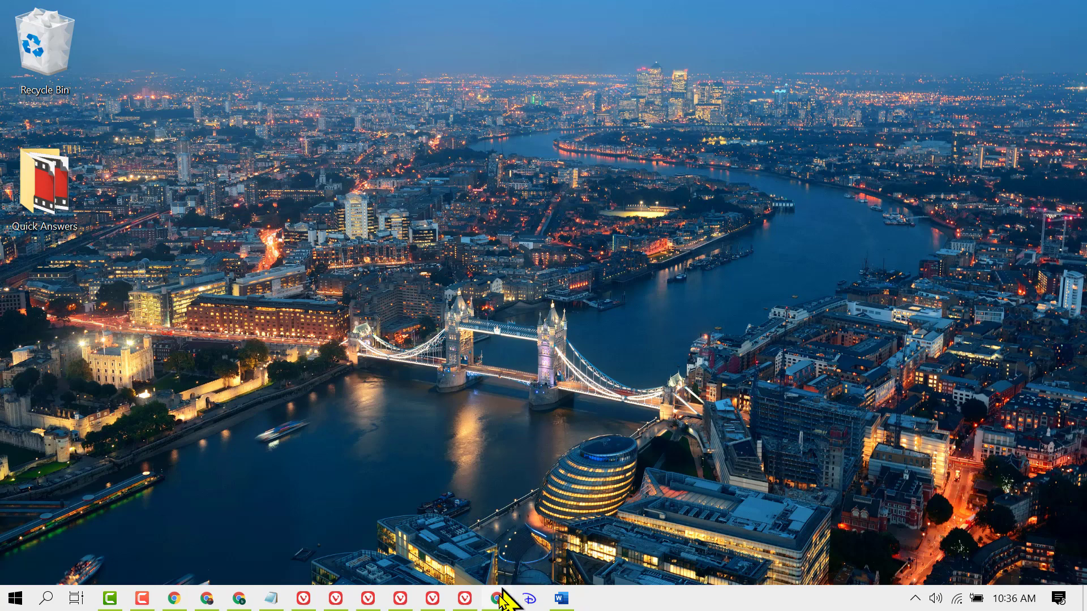
- Open Chrome and search Google for 'grammarly'
click(496, 598)
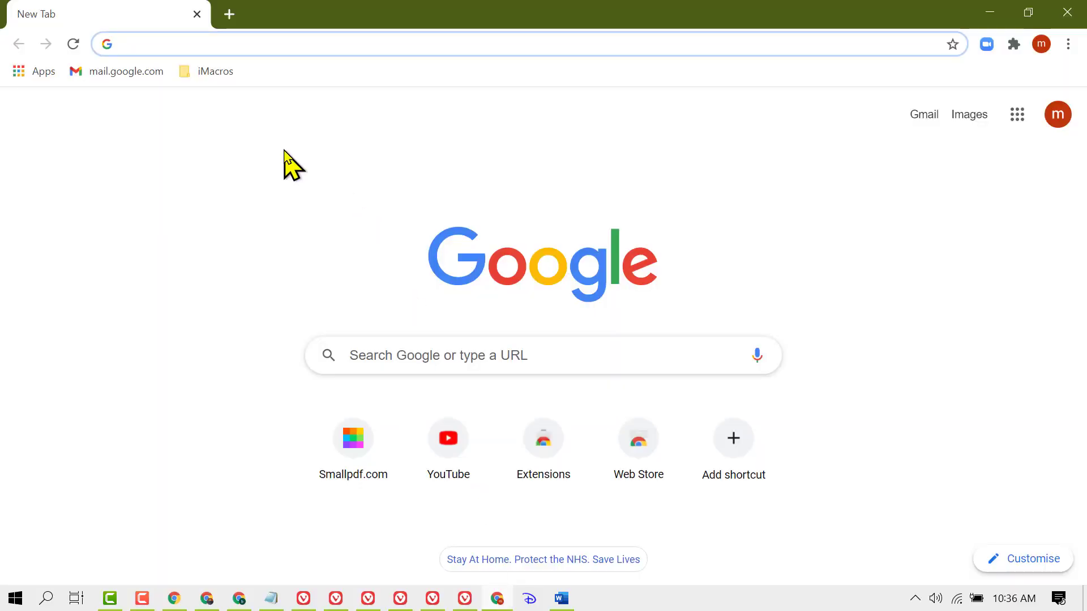
text(g)
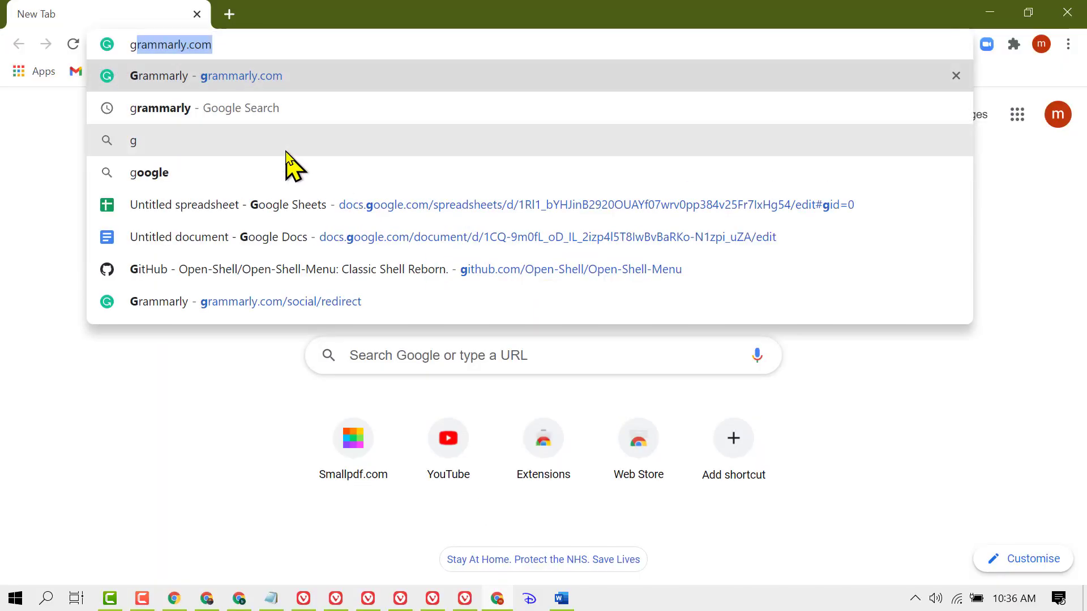
mouse_move(215, 115)
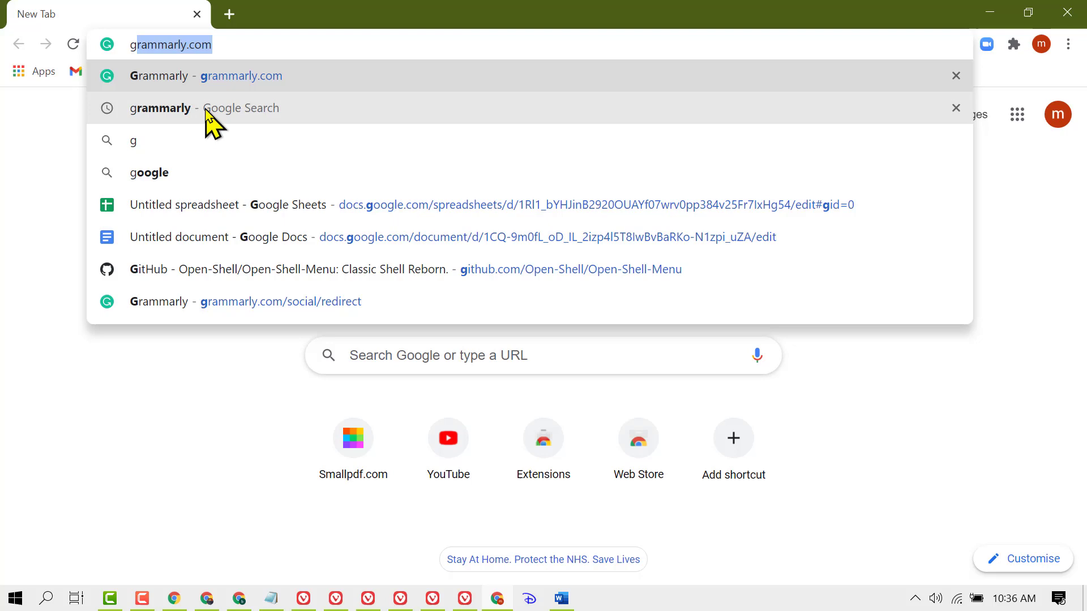
click(160, 108)
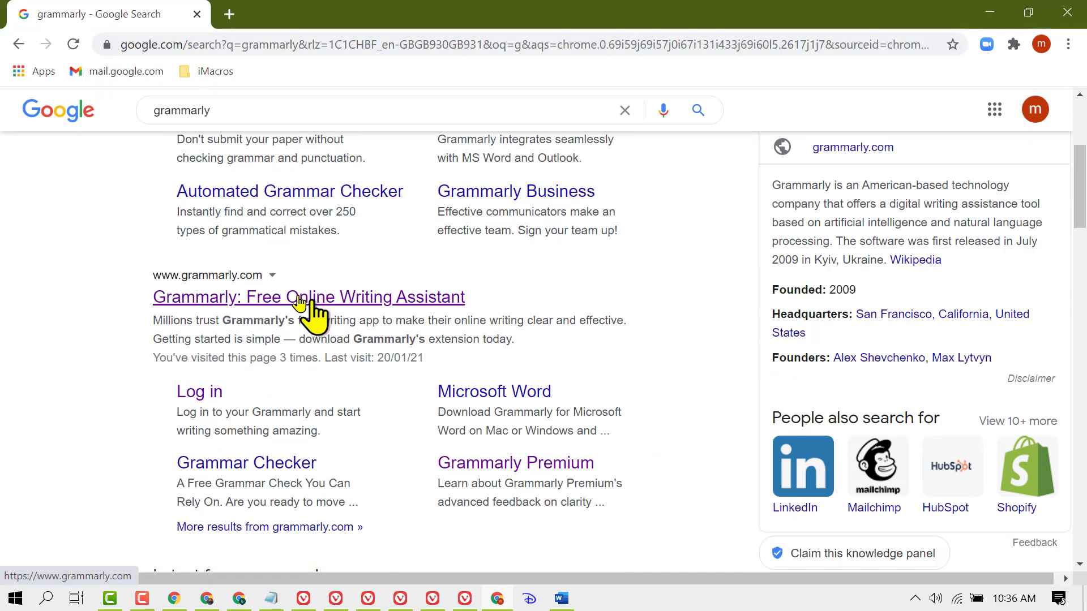
- Open the 'Grammarly: Free Online Writing Assistant' result to reach app.grammarly.com
click(309, 297)
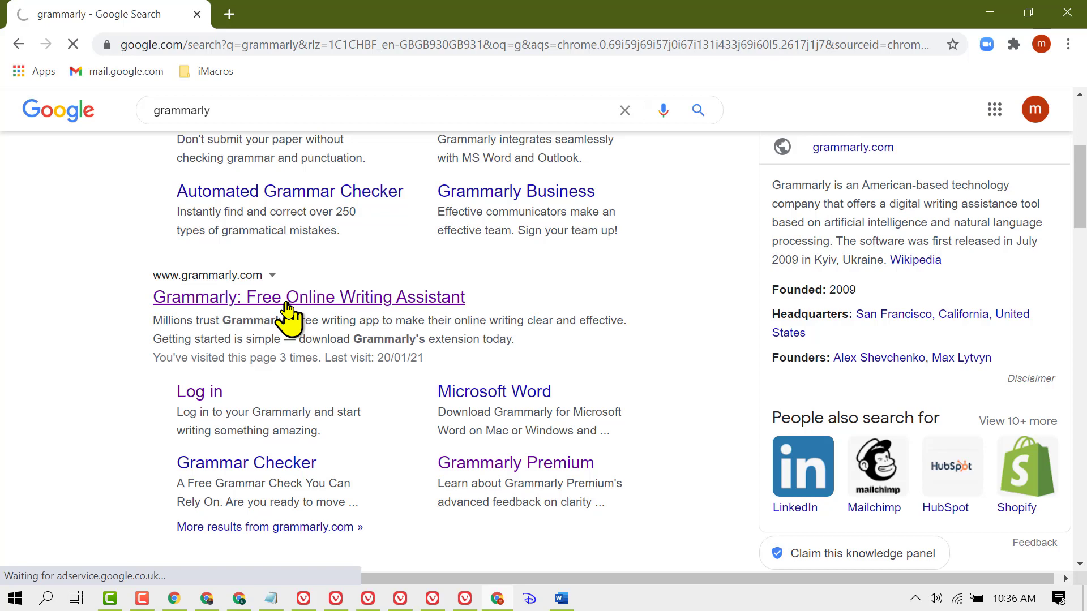
click(309, 297)
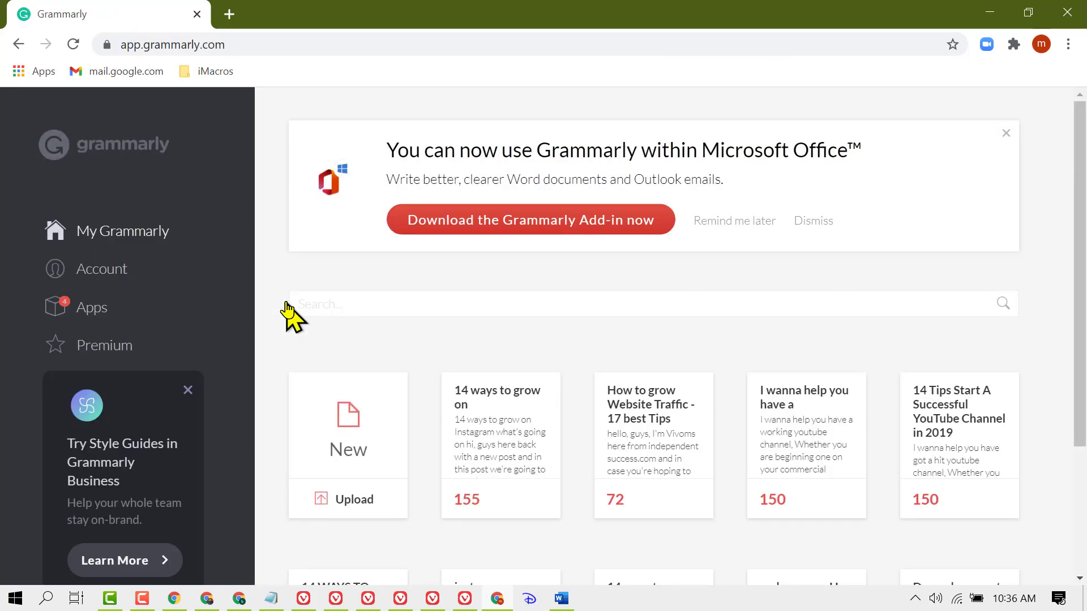
mouse_move(146, 222)
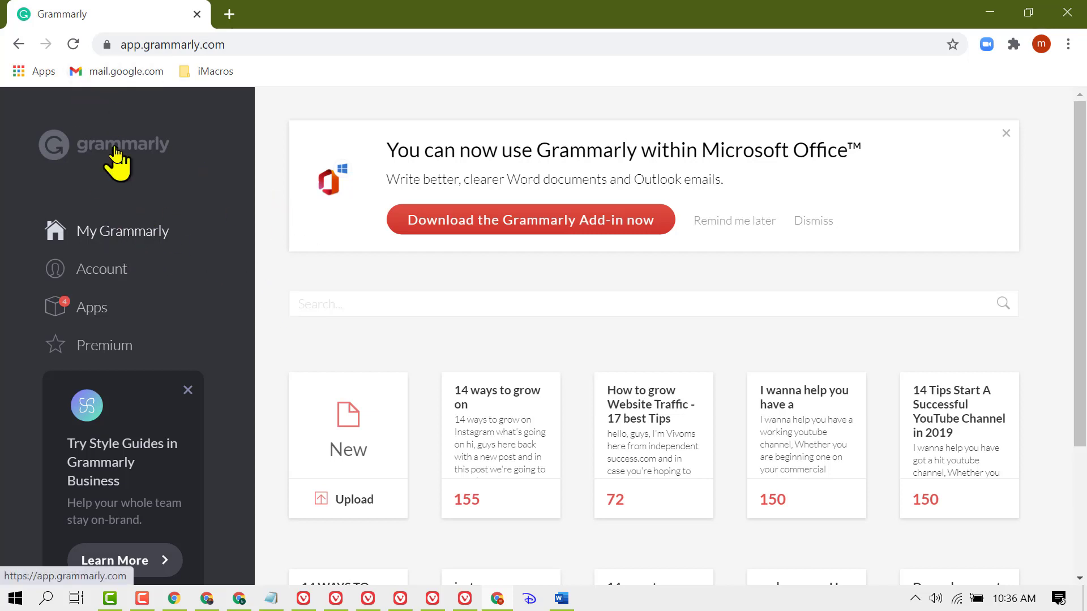
mouse_move(100, 277)
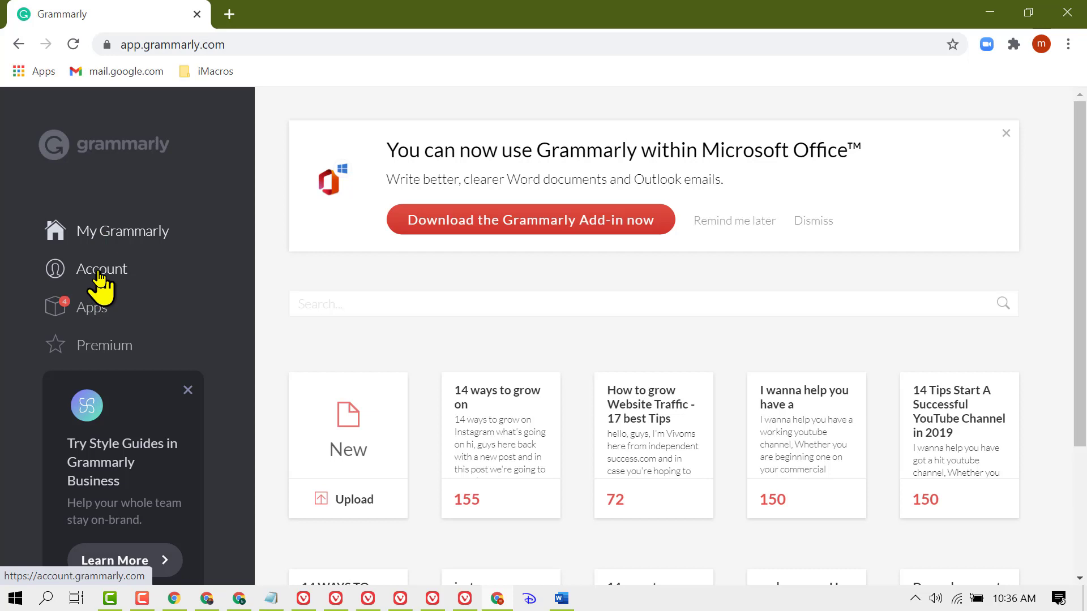
- Go to Account settings and choose Delete Account
click(102, 269)
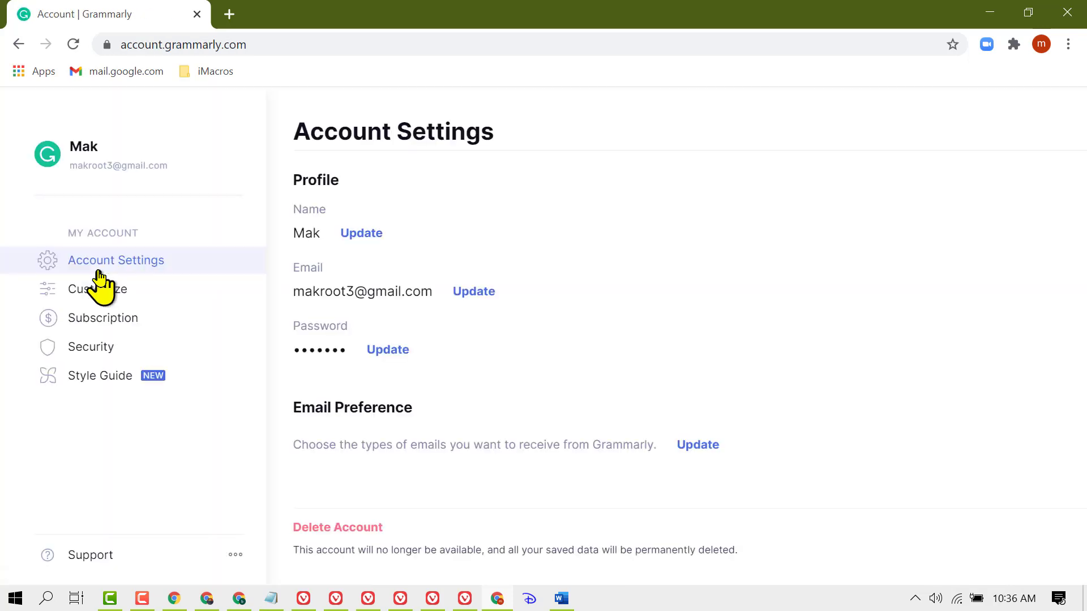
mouse_move(501, 272)
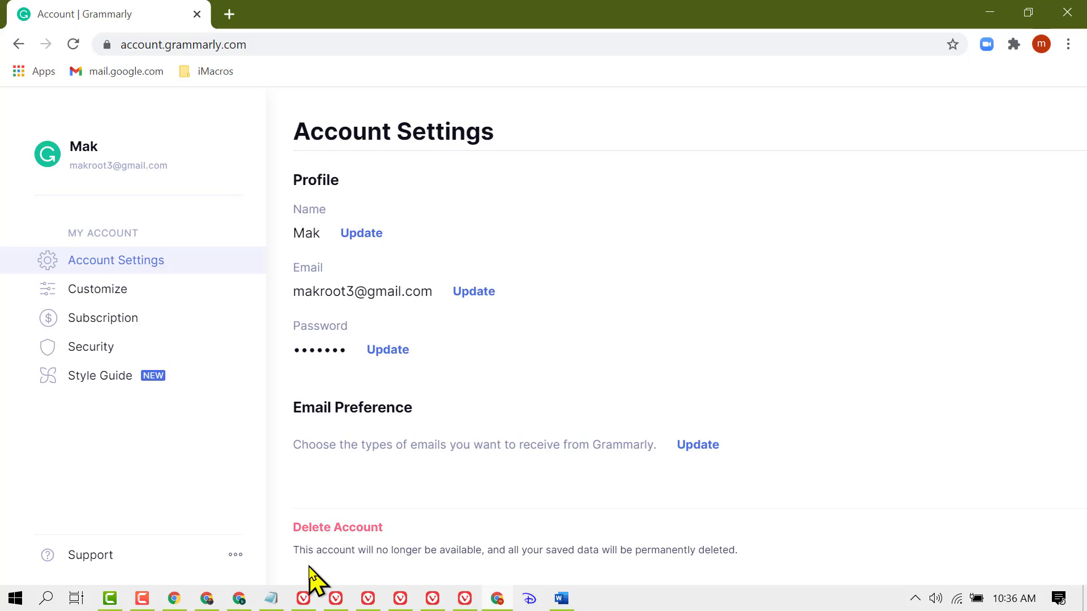
mouse_move(464, 568)
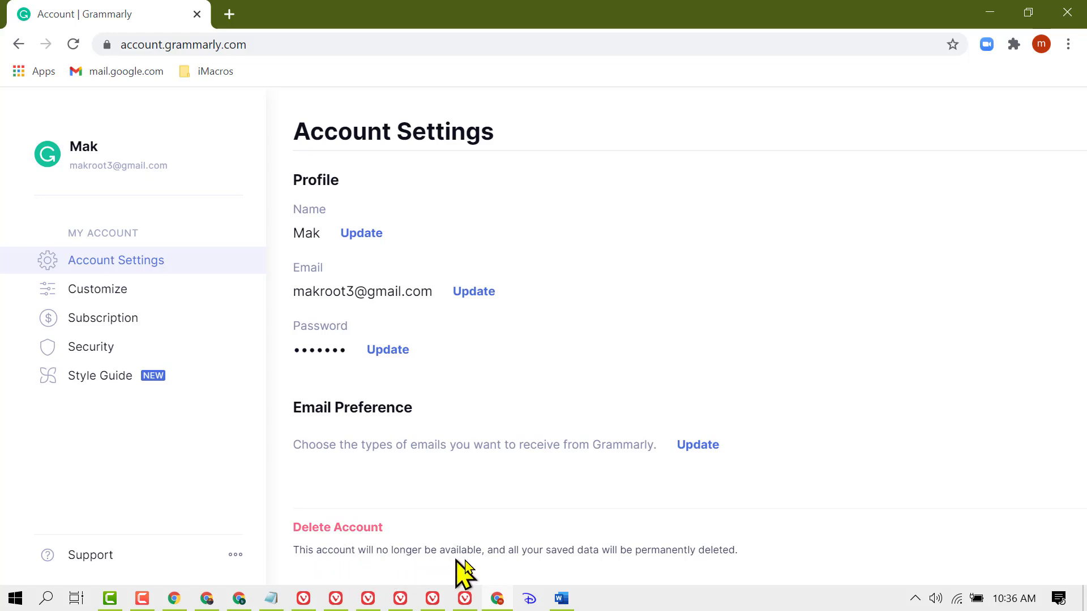
mouse_move(572, 553)
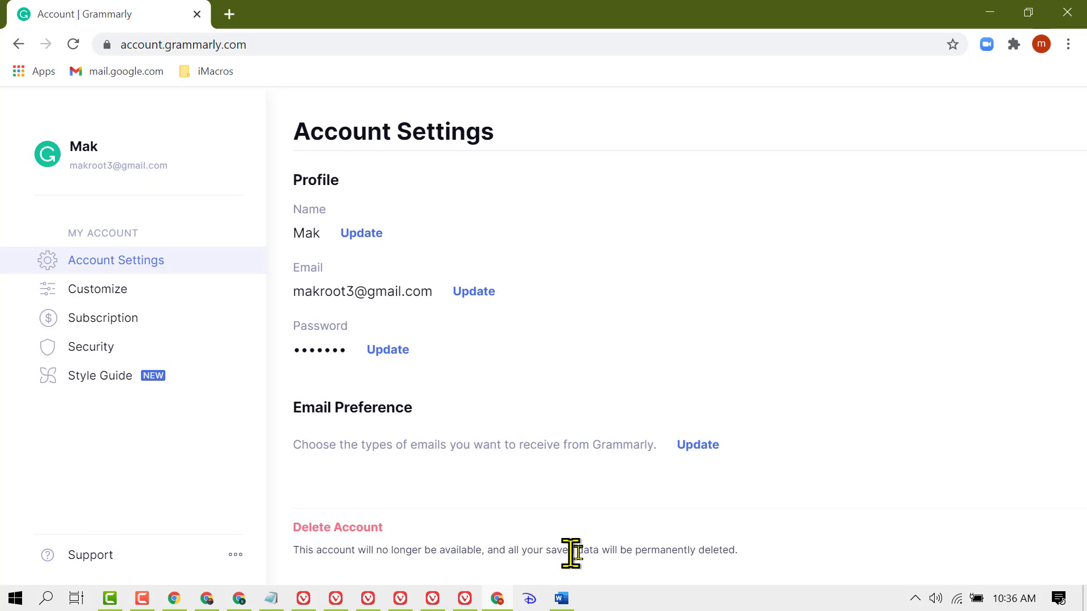
mouse_move(726, 574)
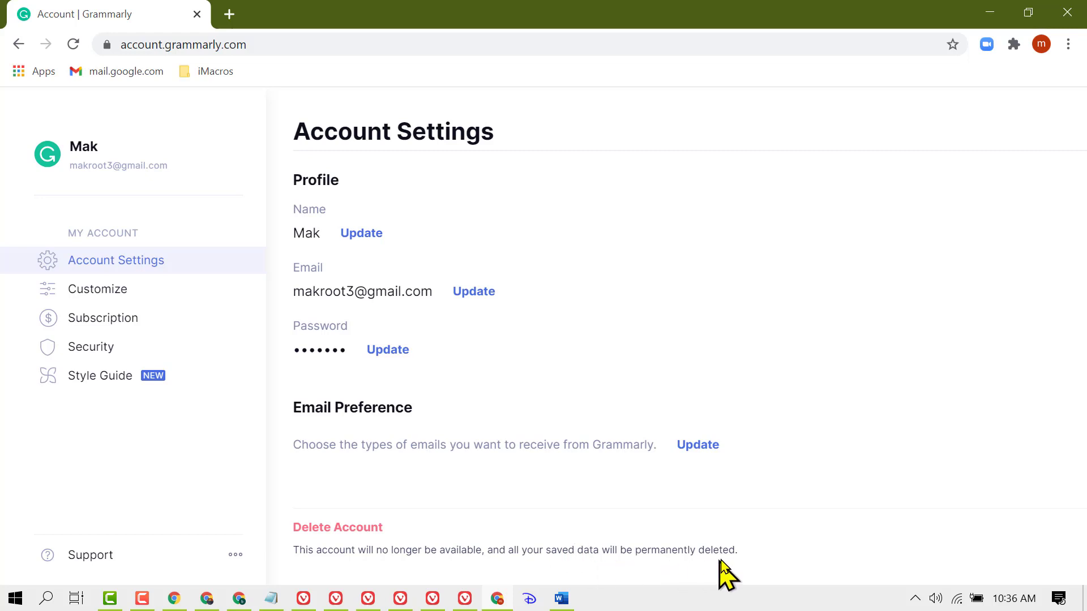
mouse_move(554, 548)
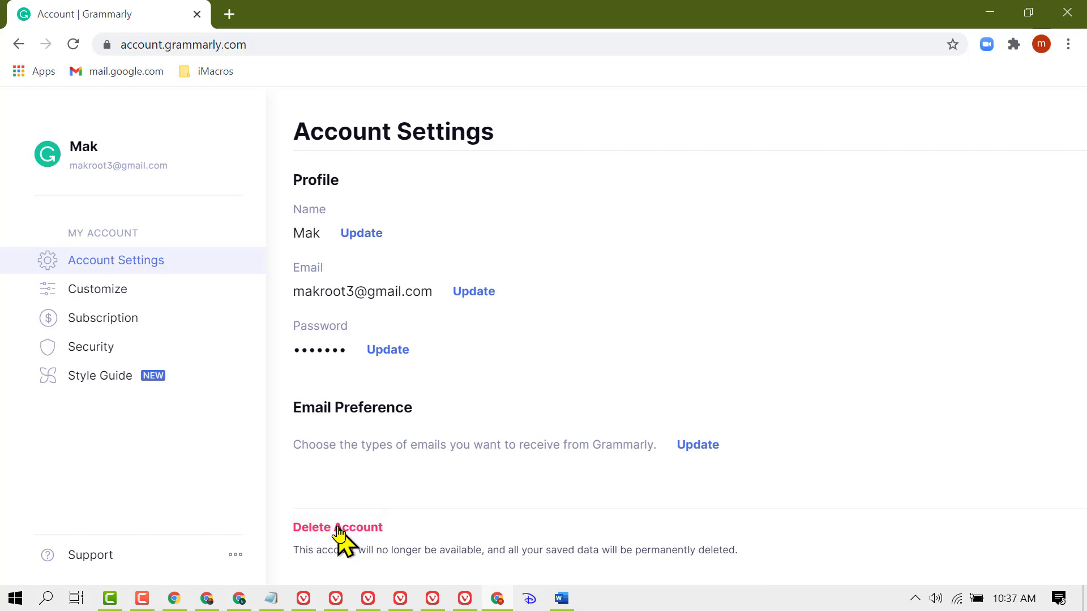
click(337, 528)
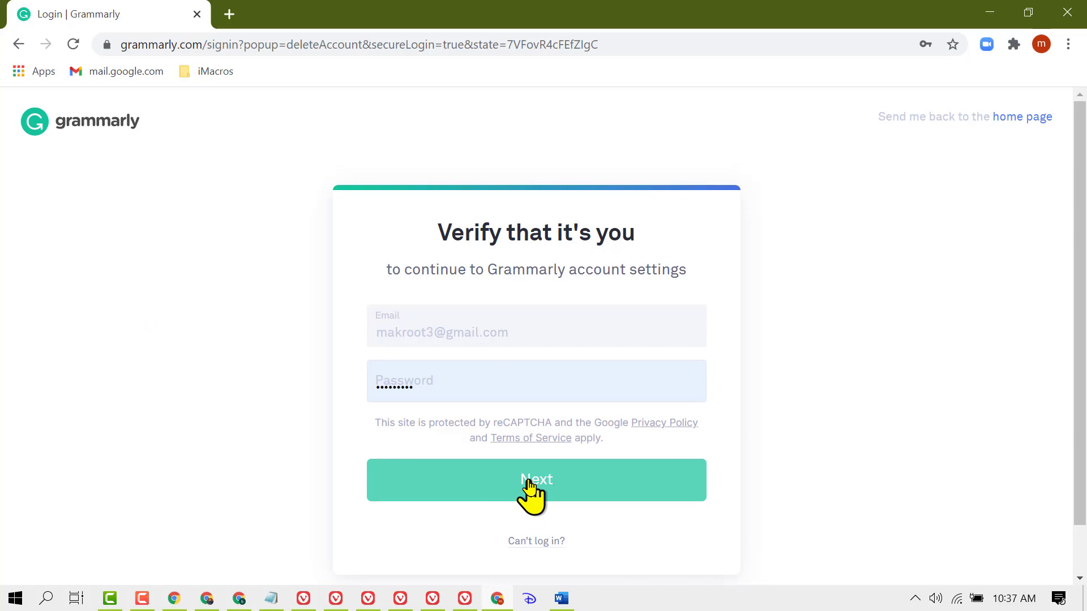
- Submit the password on 'Verify that it's you' and open a new tab
click(536, 479)
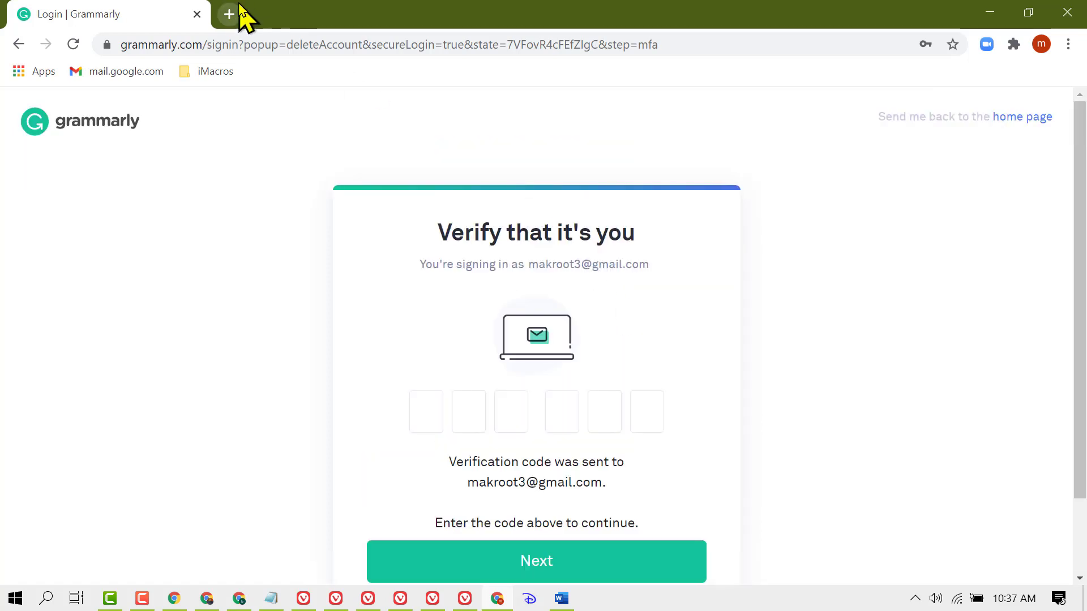
click(228, 14)
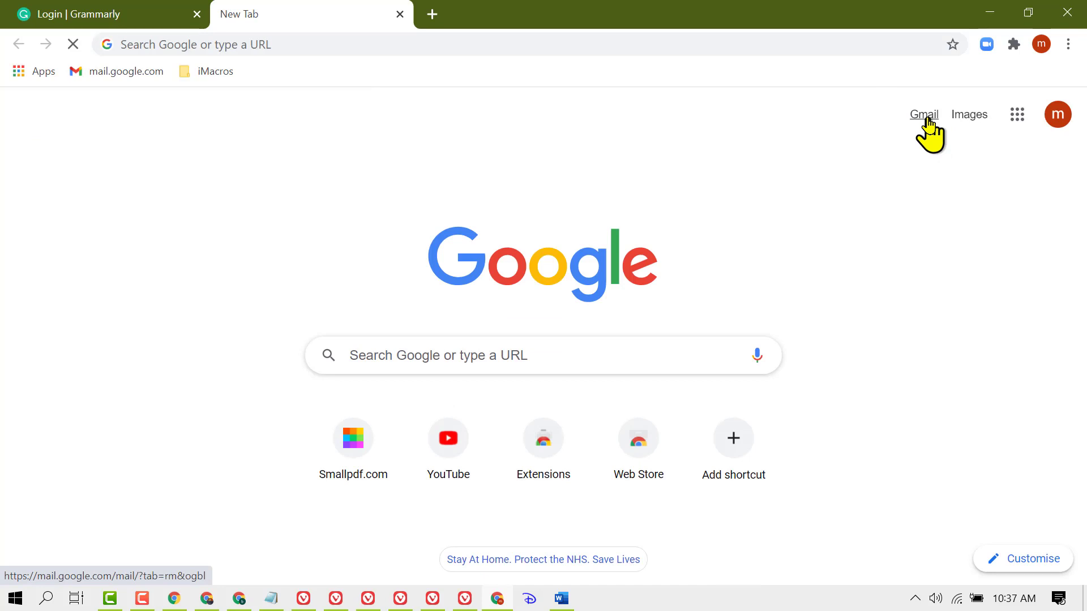
- Open Gmail and the 'Here's Your Verification Code' email from Grammarly
click(923, 114)
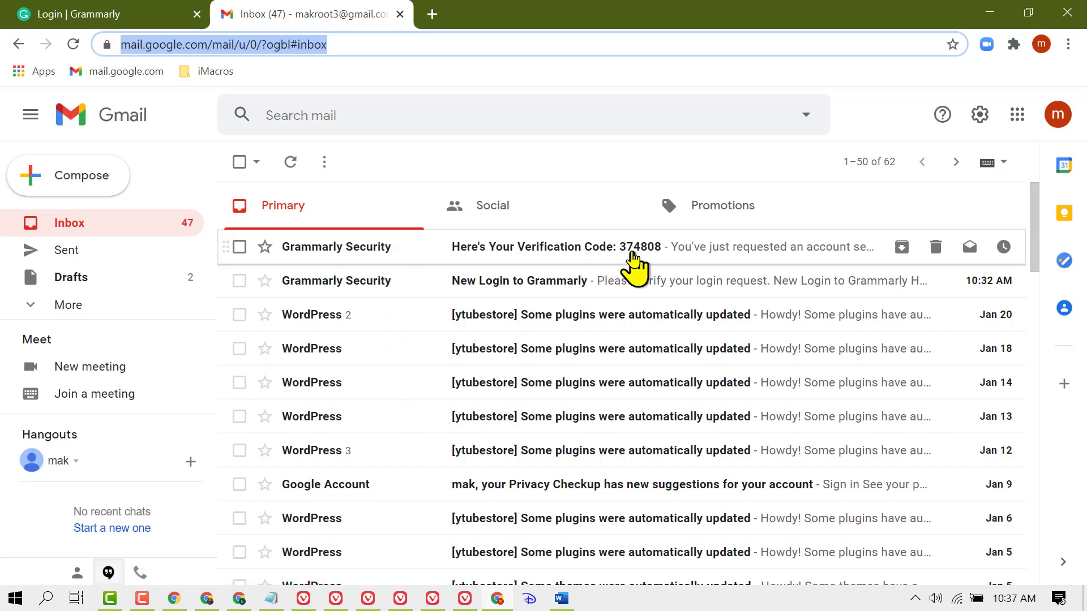
click(541, 247)
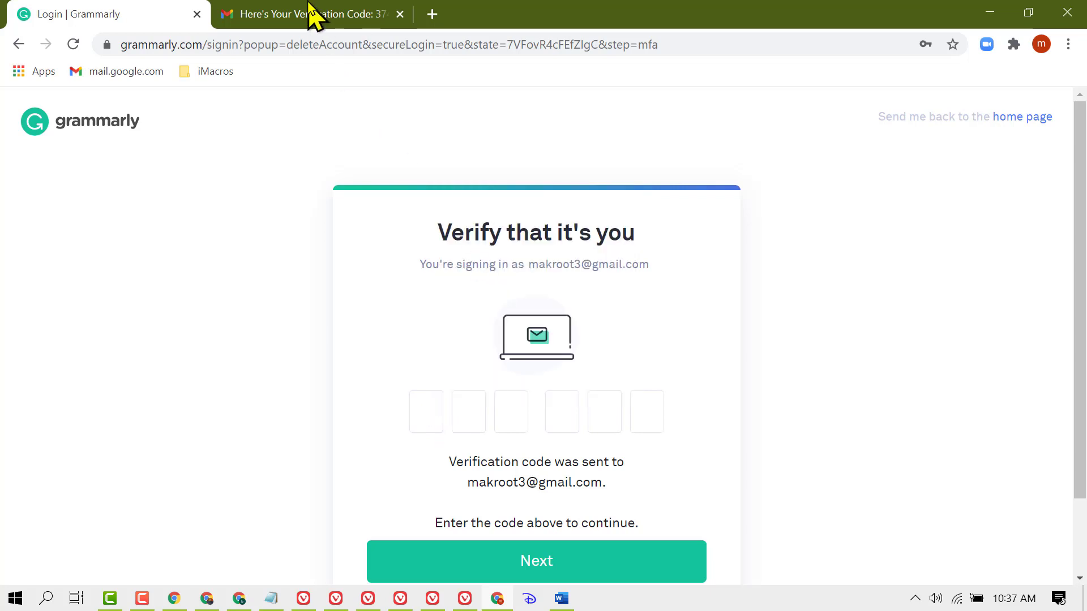
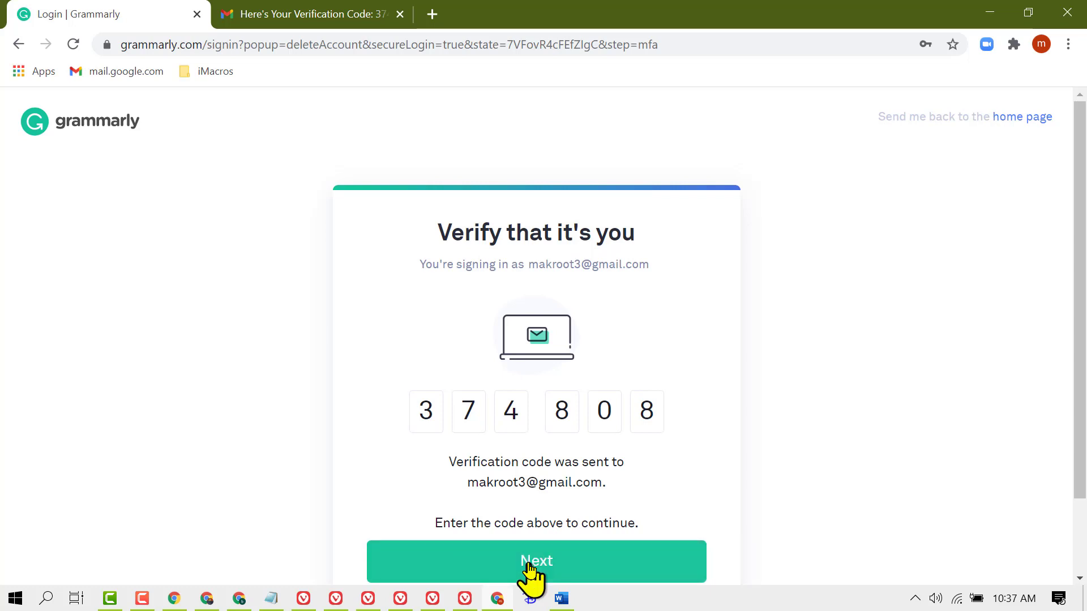
click(535, 562)
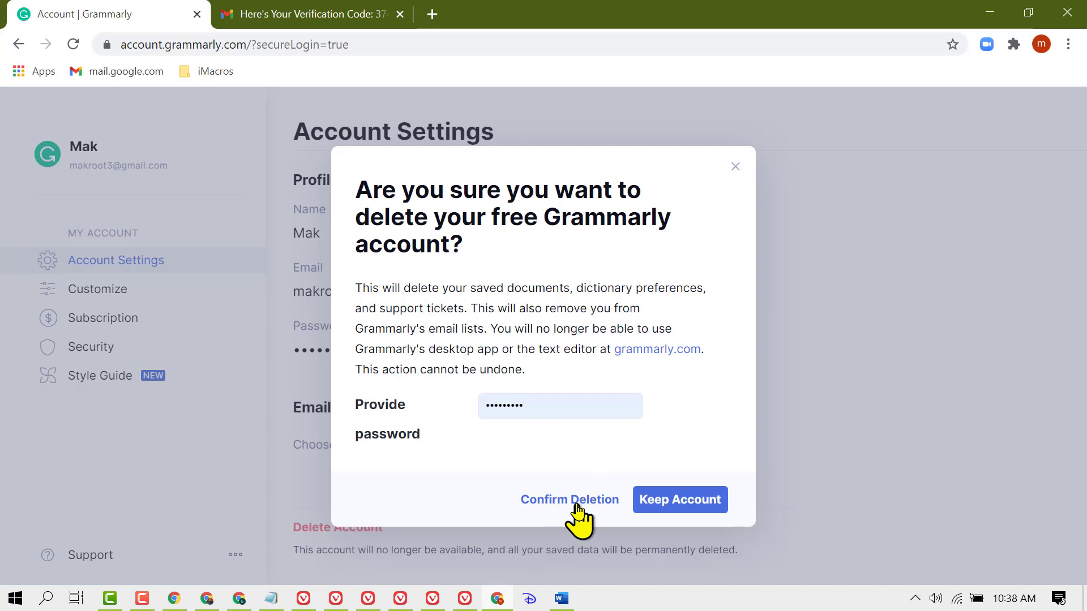
click(569, 500)
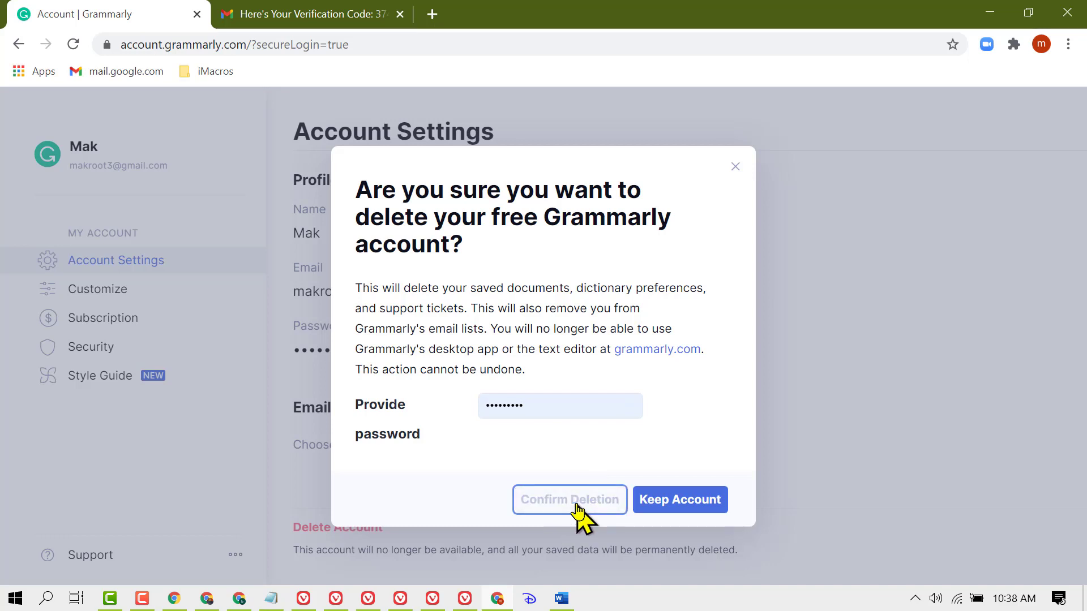
click(569, 500)
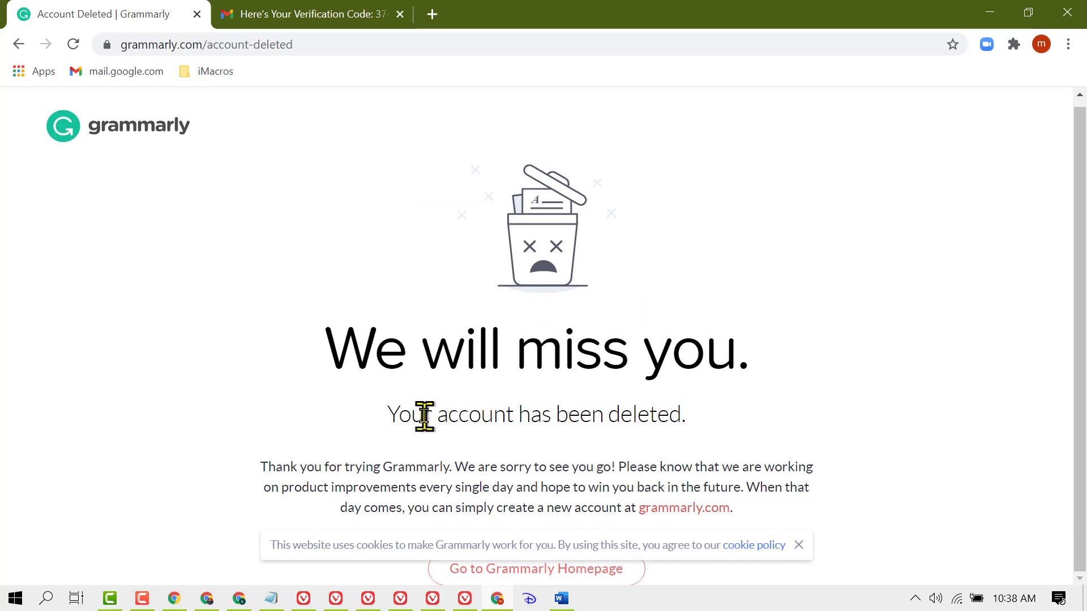
mouse_move(1072, 408)
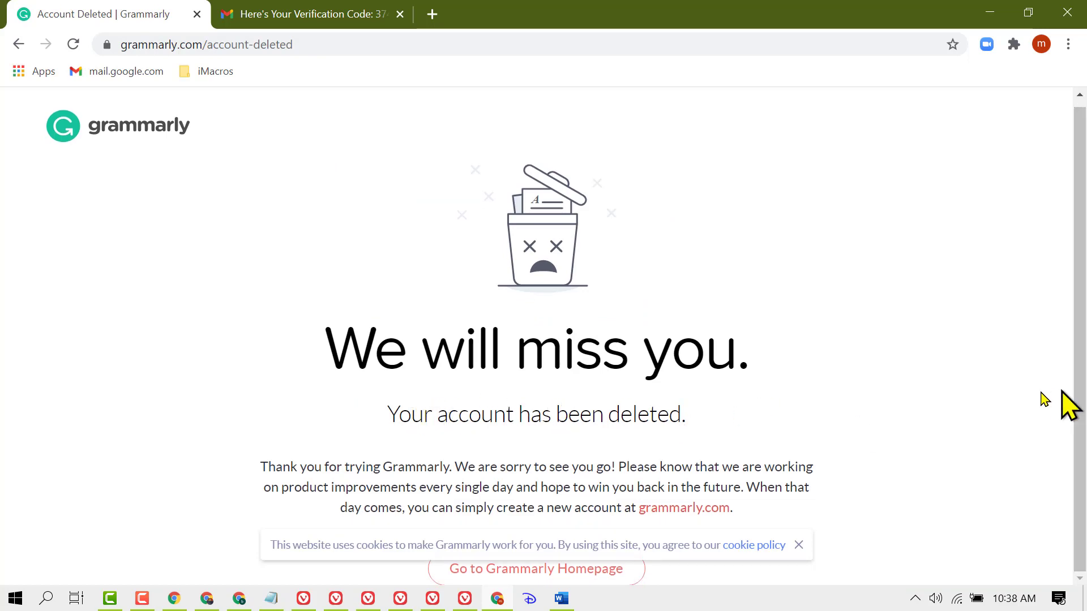